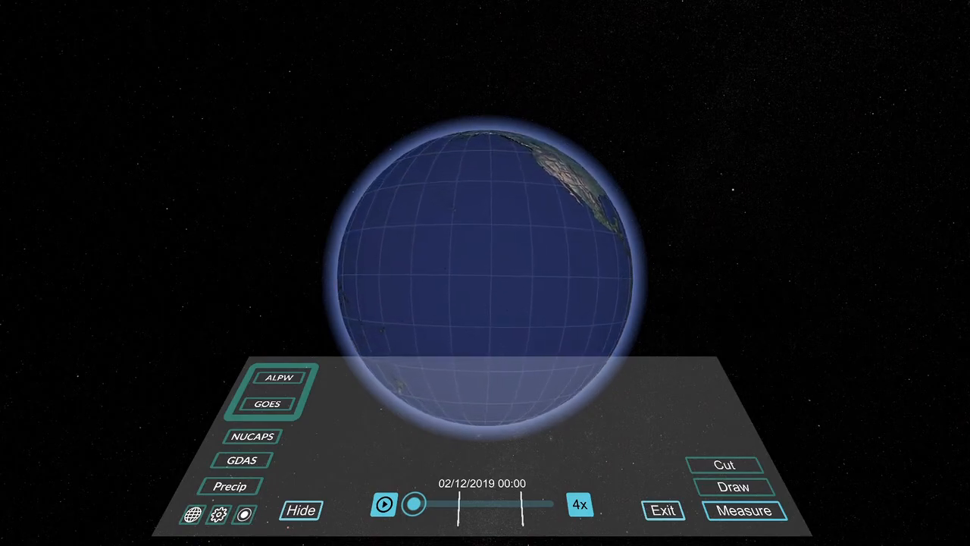
Step: Animate GOES radiance imagery through February 2019 on the 9 Water Vapor channel
click(266, 404)
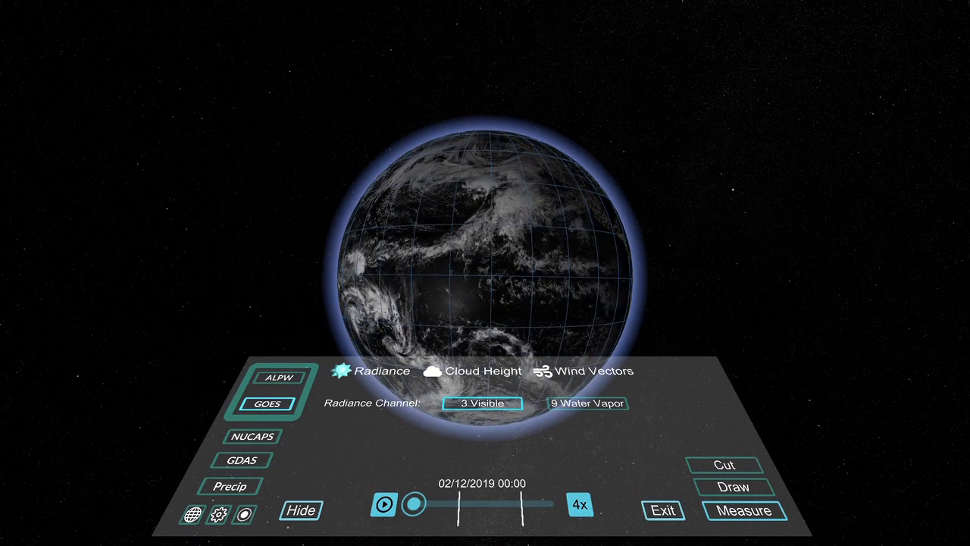
click(387, 503)
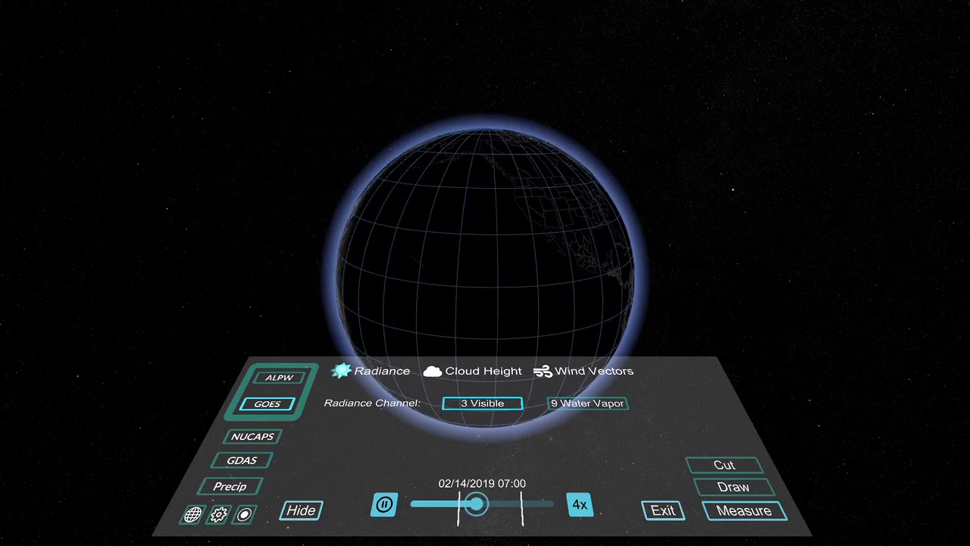
click(733, 487)
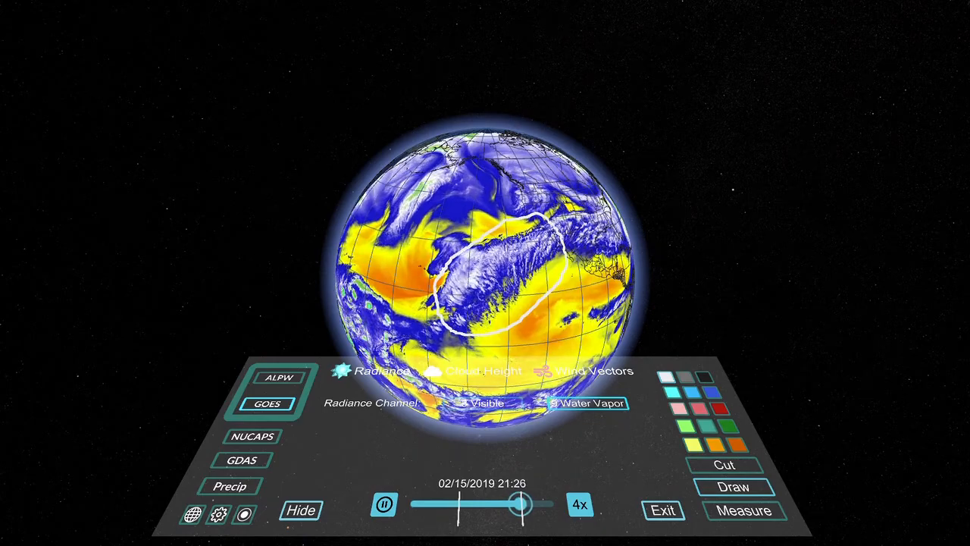
Step: Pause the loop at 02/14/2019 04:40 and label the river outline with its 4110 km length
drag(519, 504, 466, 504)
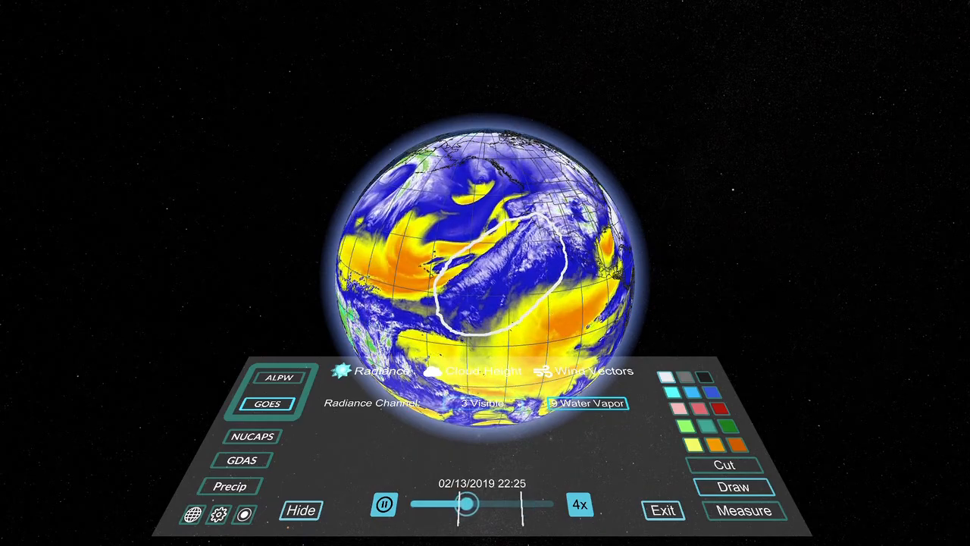
click(384, 504)
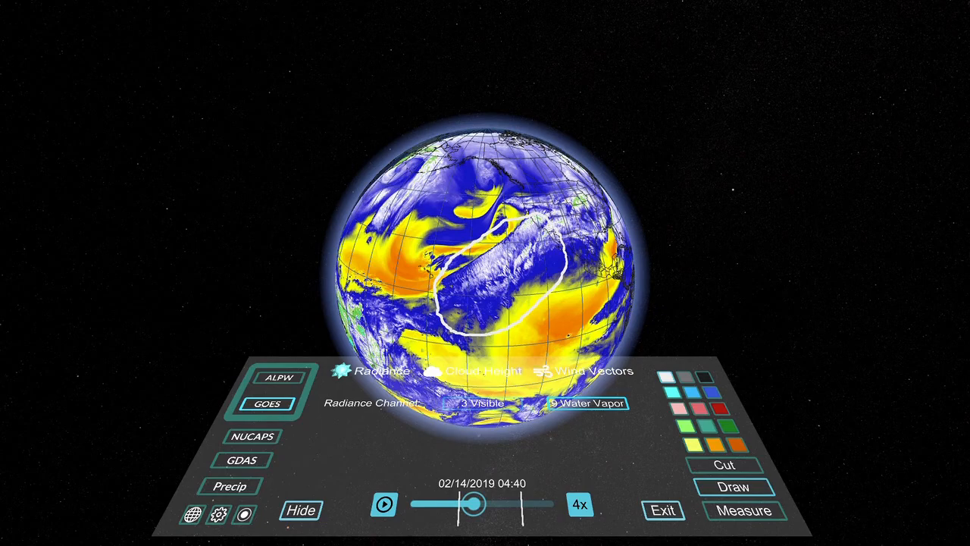
click(583, 504)
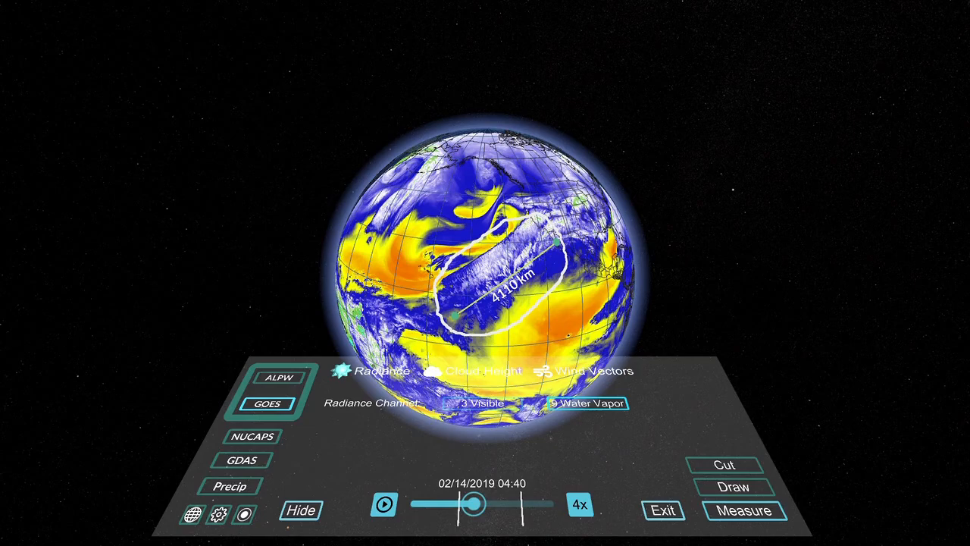
Step: Turn on the ALPW moisture layers and raise the altitude from 1.00 km past 2.92 km
click(279, 378)
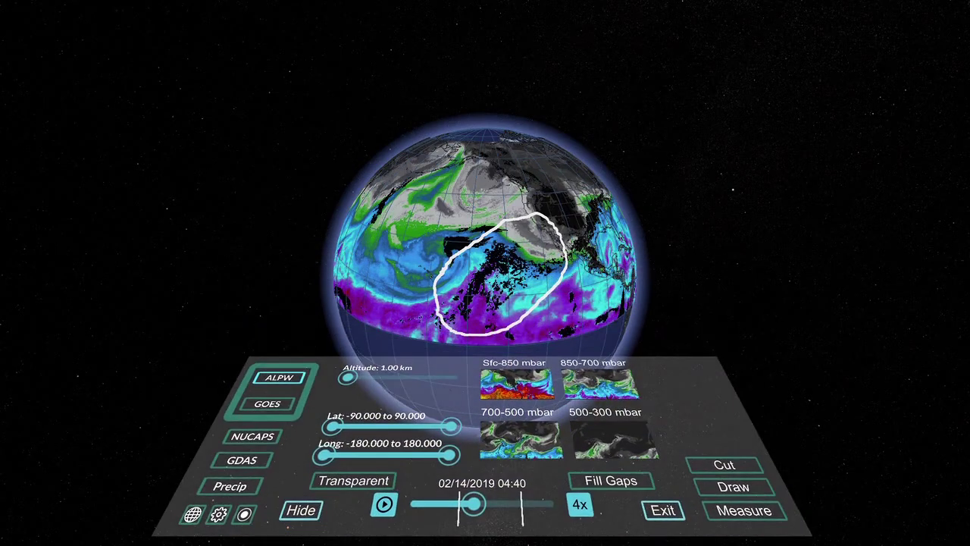
drag(349, 377, 387, 374)
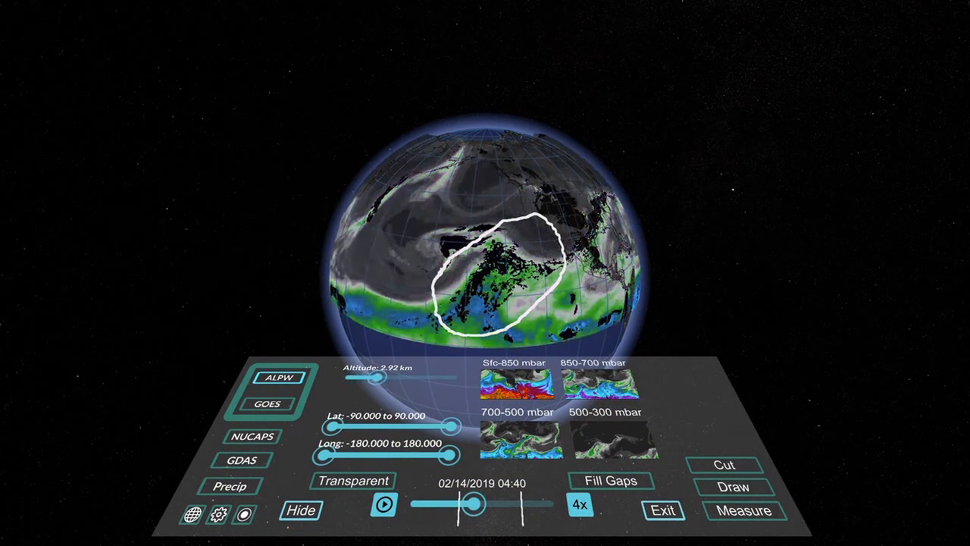
drag(369, 377, 451, 376)
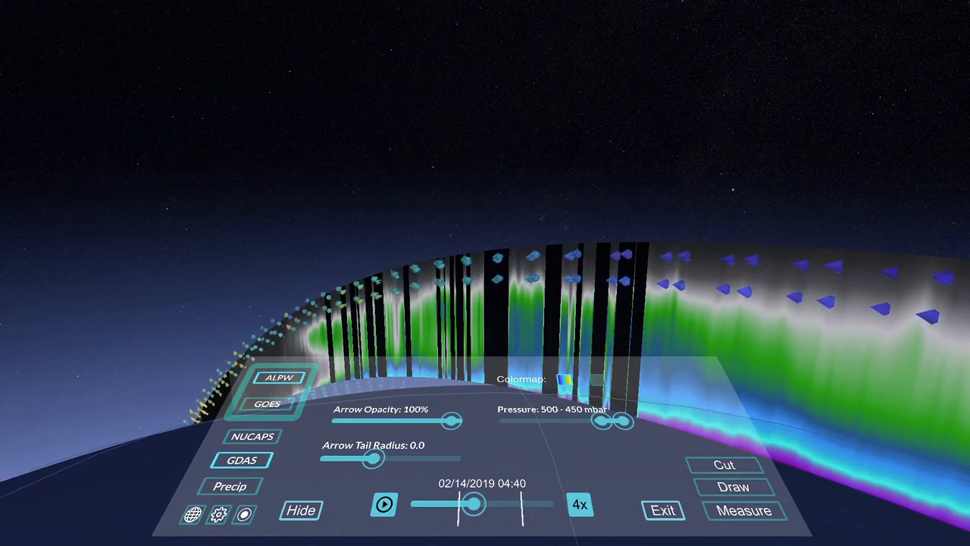
Step: Widen the GDAS wind arrow pressure range from 500–450 to 600–450 mbar
drag(599, 422, 576, 421)
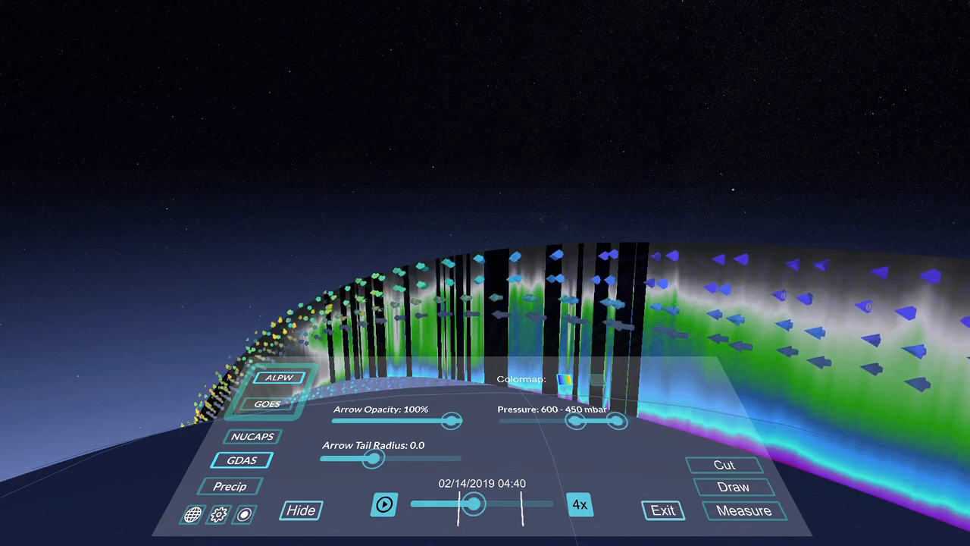
drag(576, 422, 516, 422)
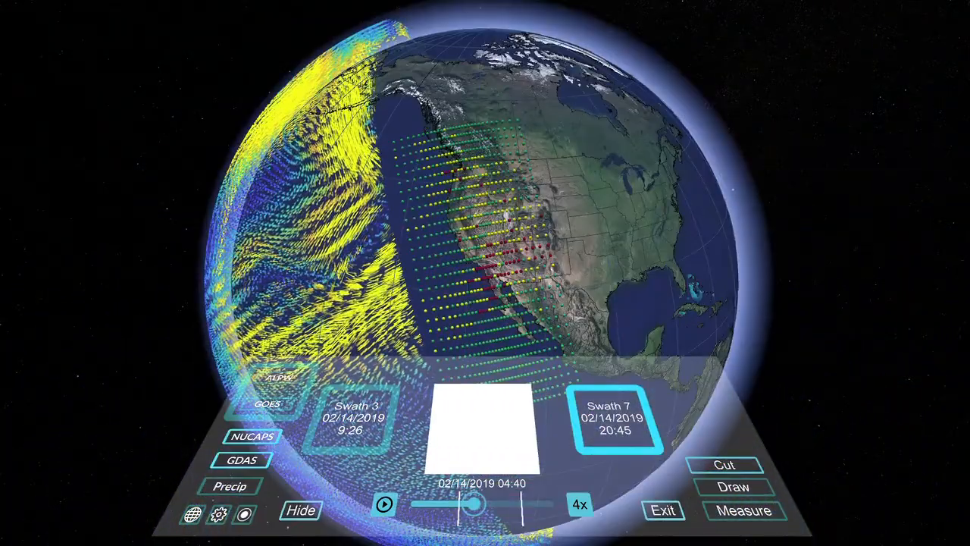
Step: Open the skew-T sounding for the NUCAPS point at 36.972, -122.217 off California
click(453, 241)
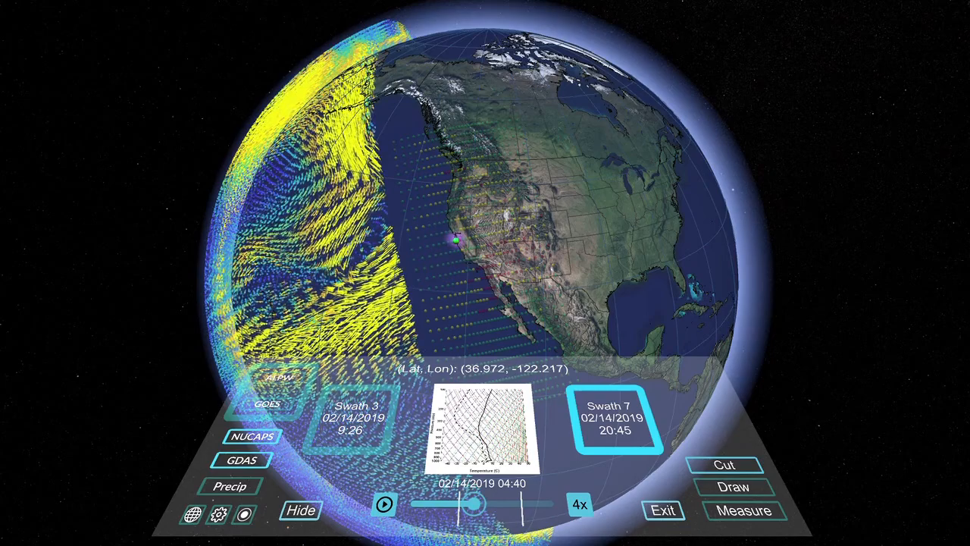